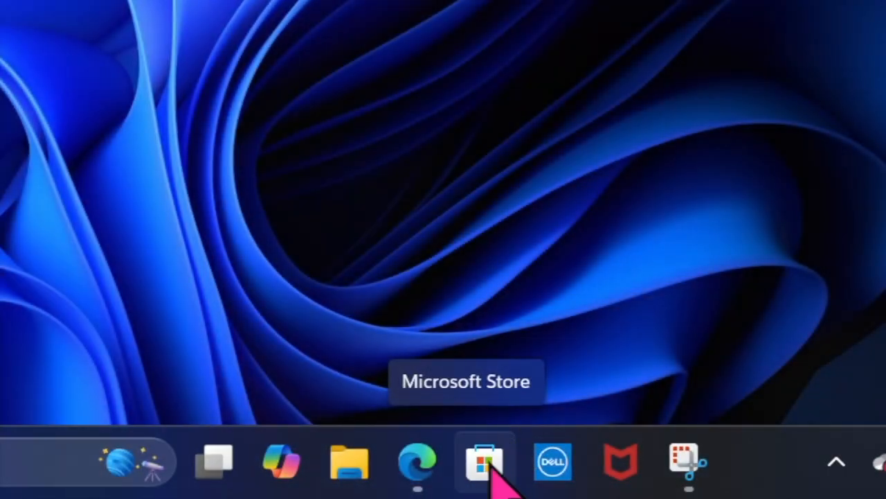
- Open Microsoft Store, then launch Settings from the Start menu's pinned apps
{"action": "left_click", "coordinate": [485, 461]}
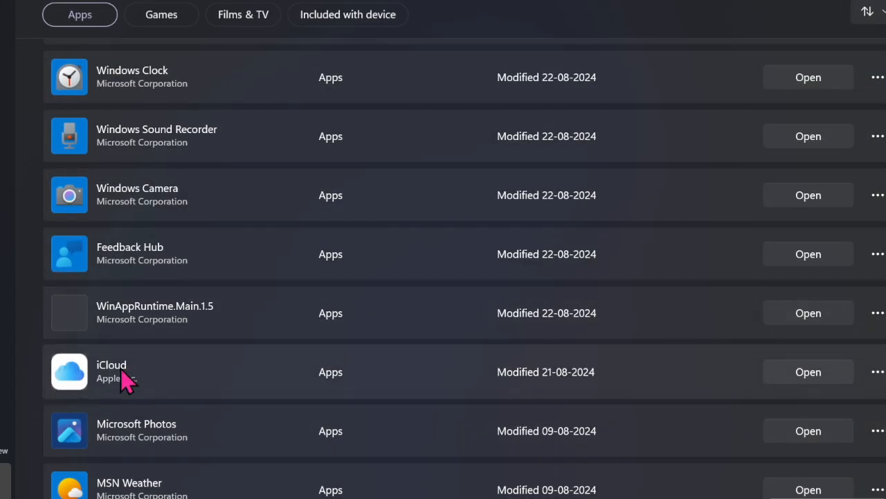
{"action": "mouse_move", "coordinate": [73, 408]}
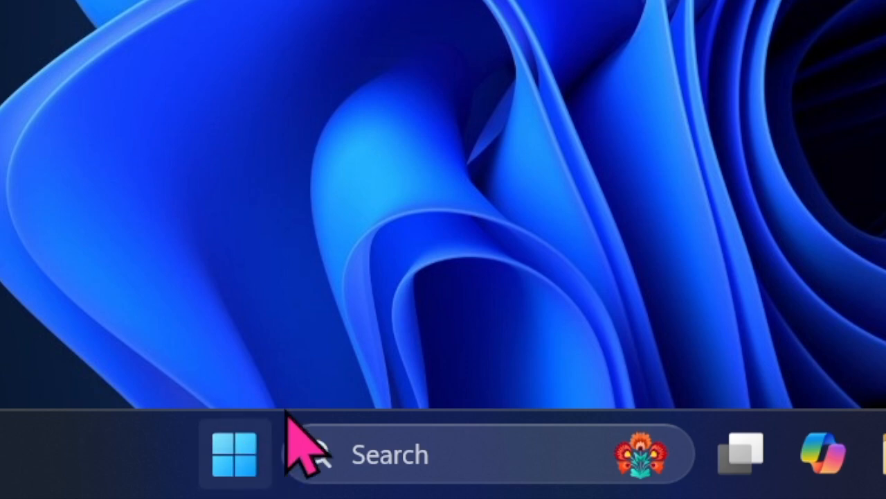
{"action": "left_click", "coordinate": [234, 454]}
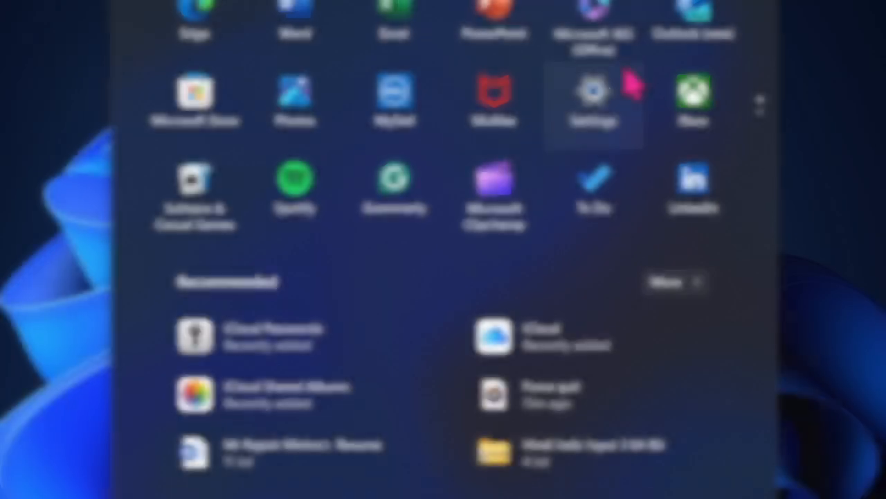
{"action": "left_click", "coordinate": [593, 93]}
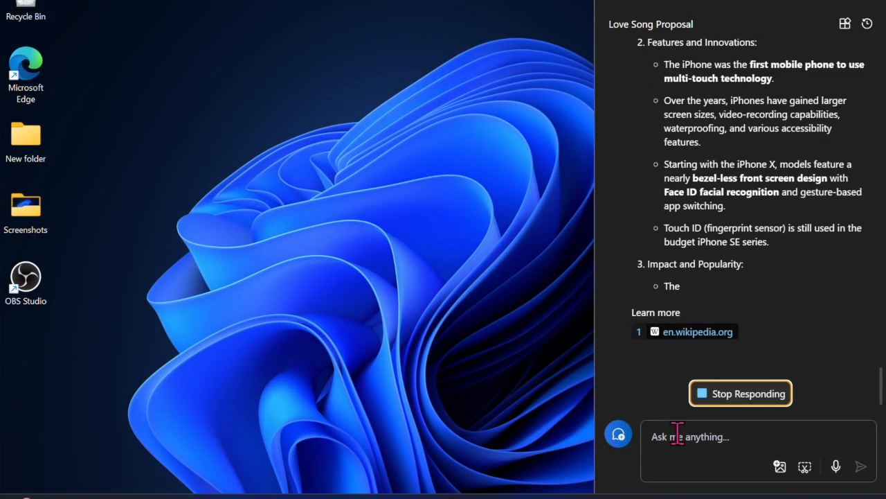
{"action": "scroll", "scroll_direction": "down", "scroll_amount": 3}
{"action": "type", "text": "Where is New"}
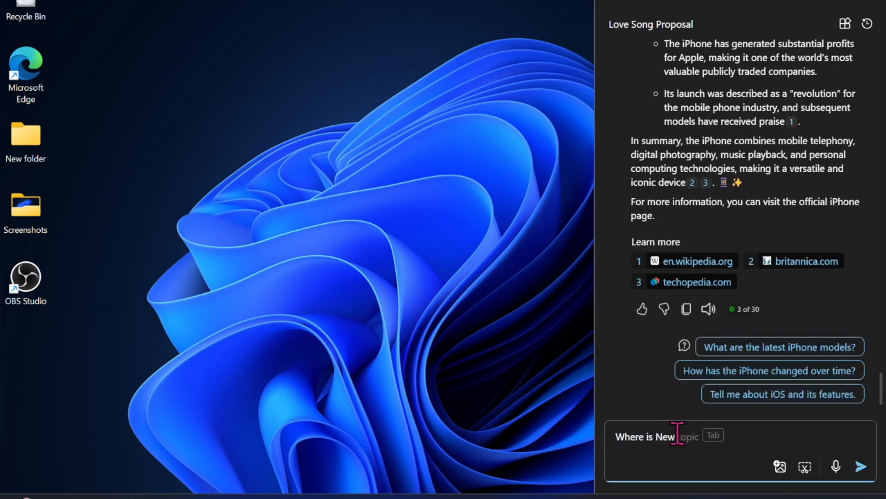
{"action": "type", "text": "Delhi?"}
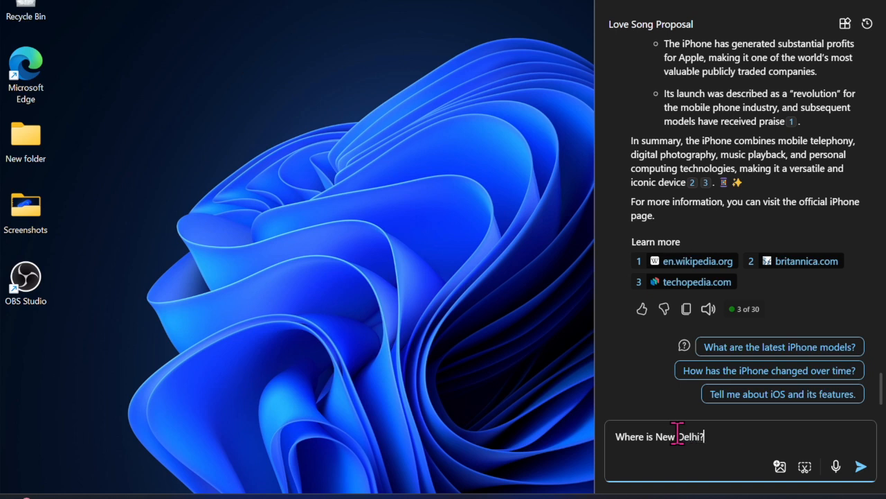